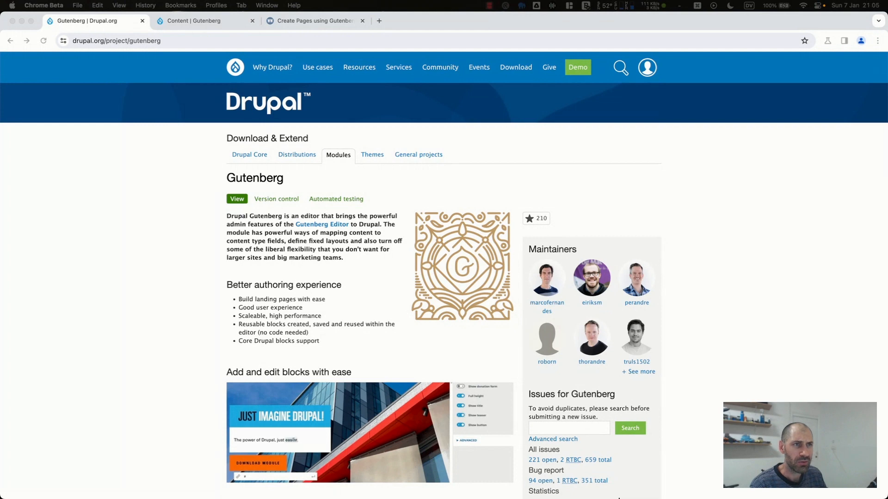
Step: Switch to the webwash.net tutorial 'Create Pages using Gutenberg (WordPress Editor) in Drupal 8'
{"action": "left_click", "coordinate": [315, 20]}
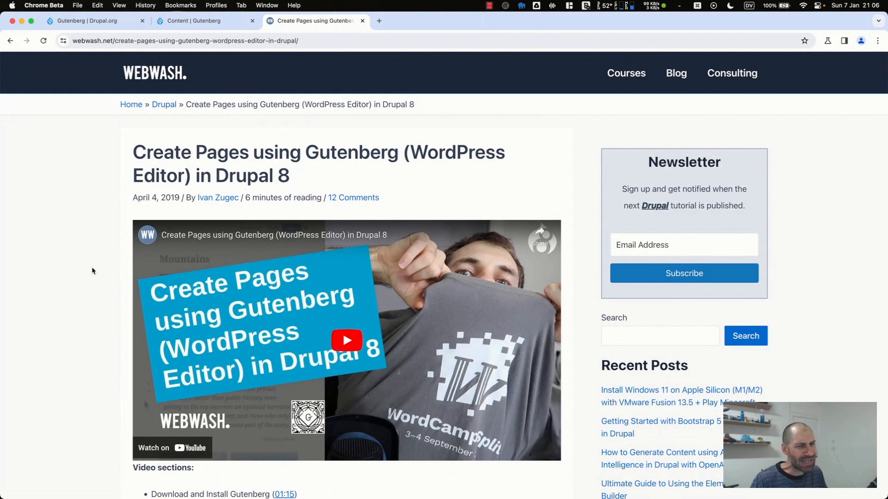
{"action": "mouse_move", "coordinate": [152, 258]}
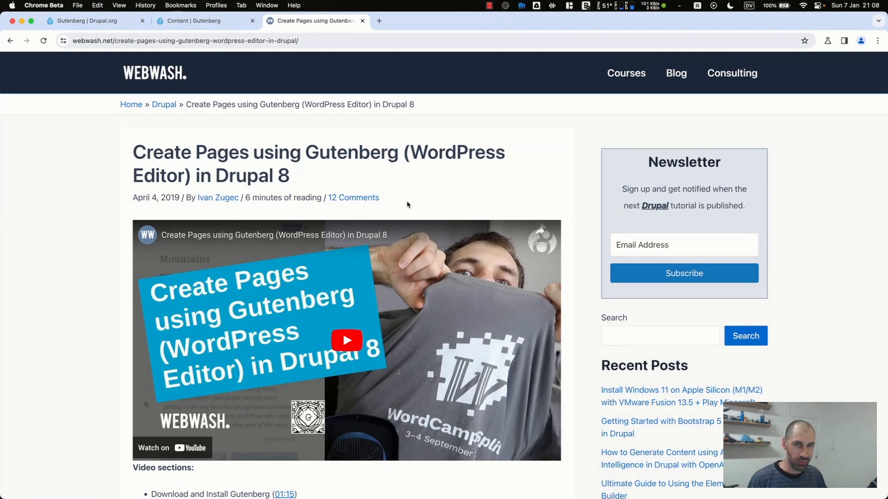
{"action": "mouse_move", "coordinate": [249, 177]}
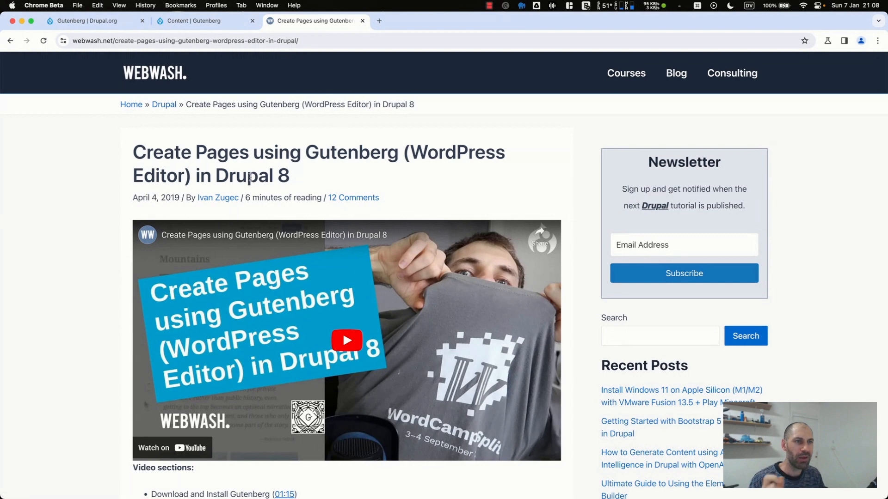
Step: Review the Gutenberg project's Releases list, including 3.0.0-beta5 for Drupal 10, then return to the top
{"action": "left_click", "coordinate": [88, 20]}
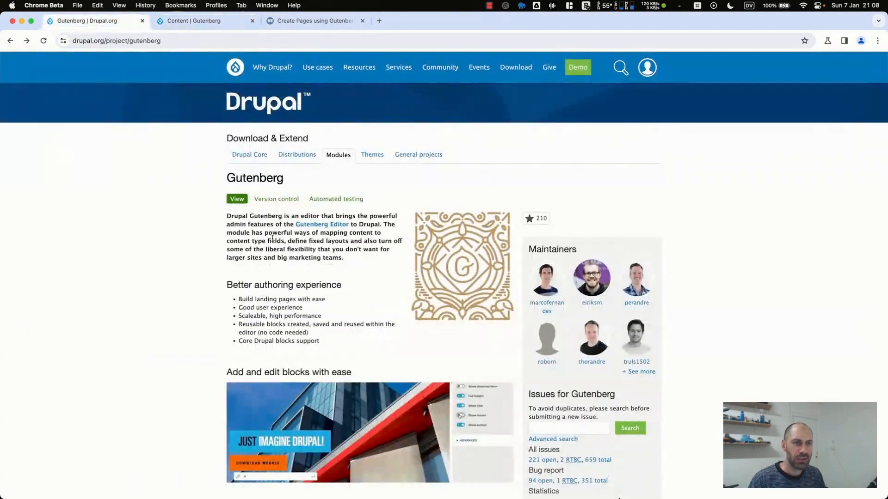
{"action": "mouse_move", "coordinate": [307, 356]}
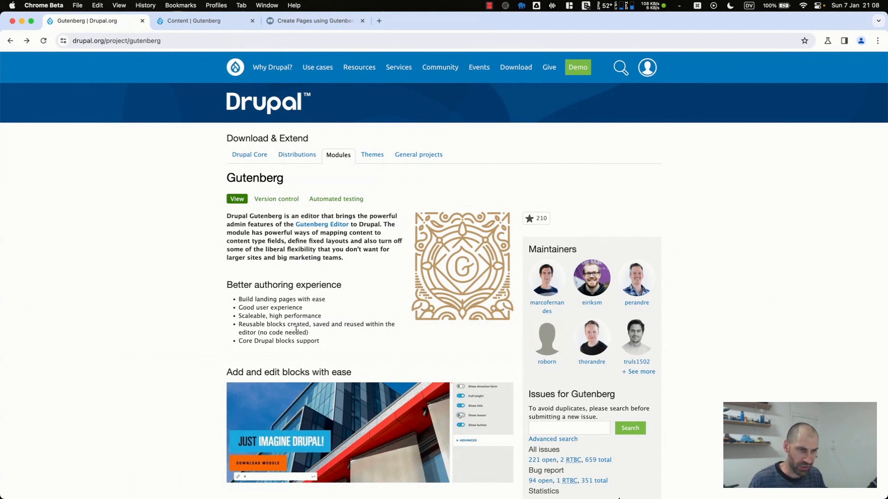
{"action": "scroll", "scroll_direction": "down", "scroll_amount": 3}
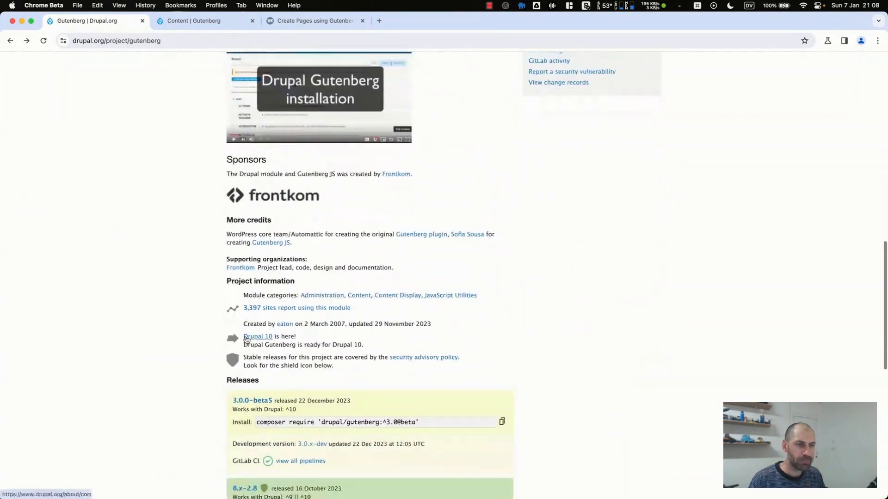
{"action": "scroll", "scroll_direction": "down", "scroll_amount": 3}
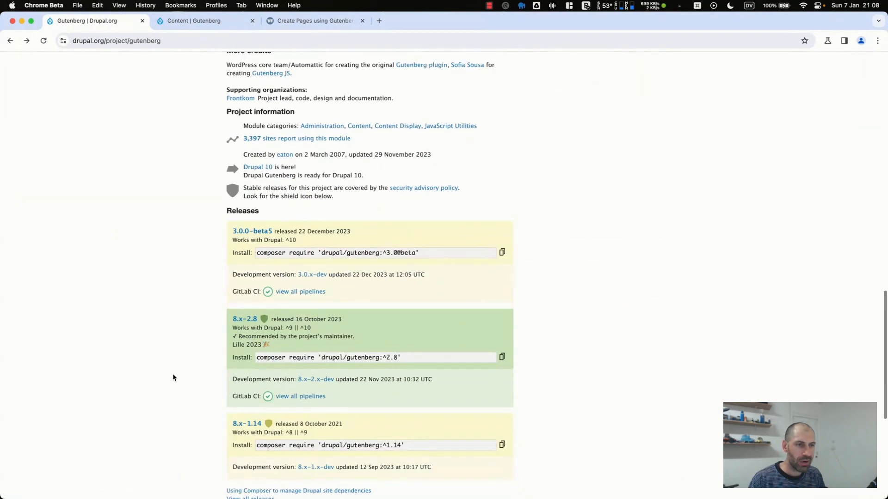
{"action": "scroll", "scroll_direction": "down", "scroll_amount": 3}
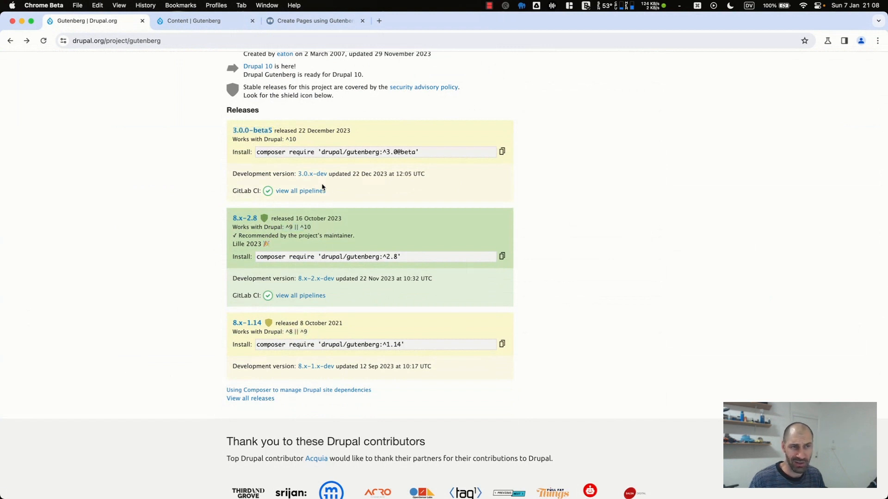
{"action": "mouse_move", "coordinate": [299, 191]}
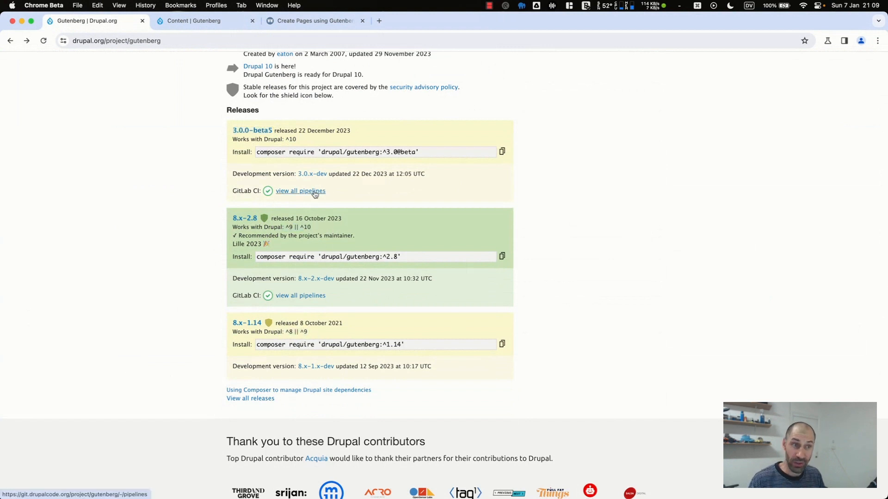
{"action": "scroll", "scroll_direction": "up", "scroll_amount": 3}
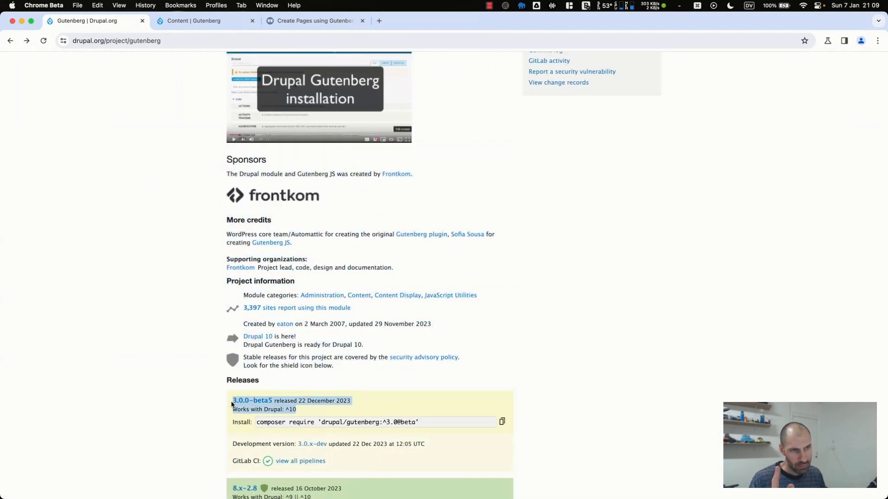
{"action": "scroll", "scroll_direction": "down", "scroll_amount": 3}
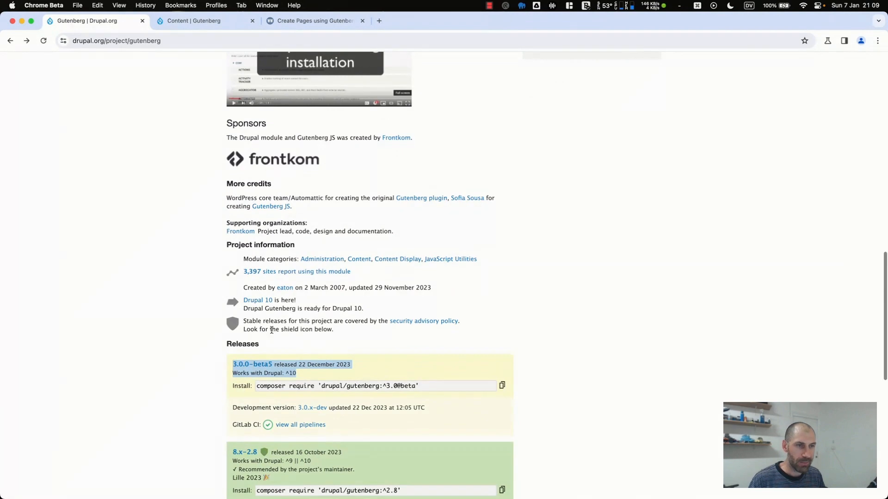
{"action": "mouse_move", "coordinate": [297, 281]}
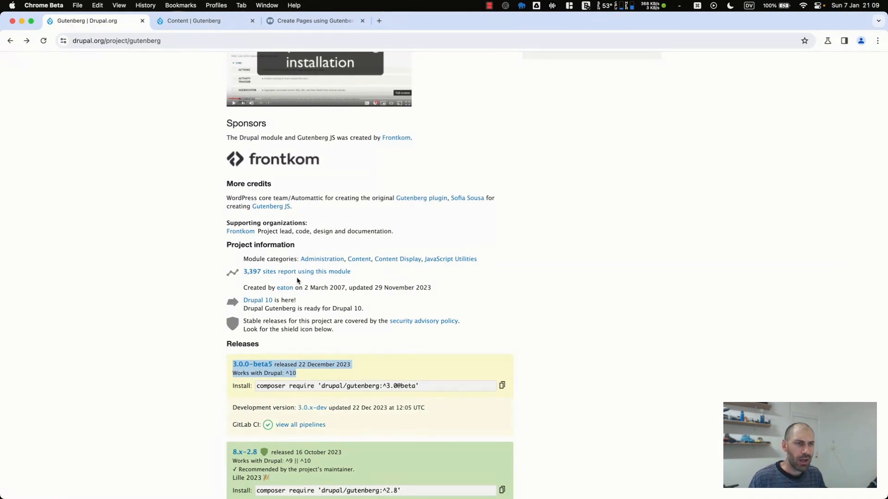
{"action": "scroll", "scroll_direction": "up", "scroll_amount": 3}
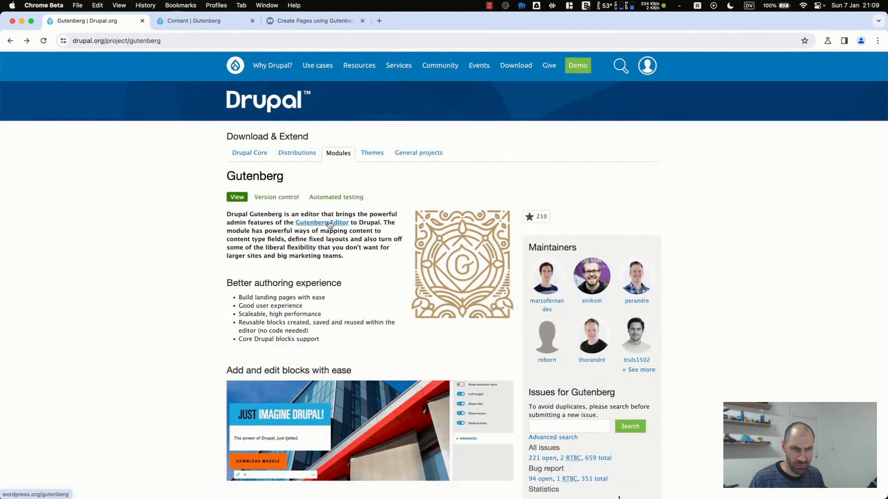
Step: Load the wordpress.org Gutenberg demo and select the spacer block above the italic note
{"action": "left_click", "coordinate": [321, 222]}
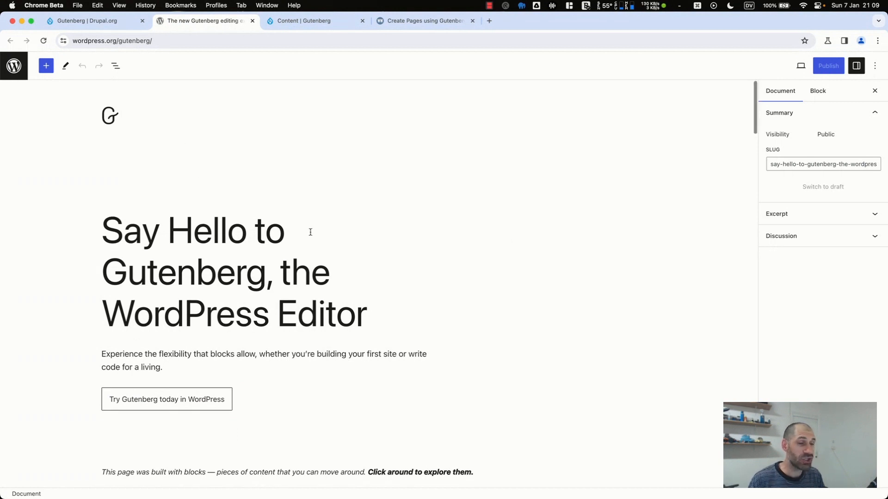
{"action": "scroll", "scroll_direction": "down", "scroll_amount": 3}
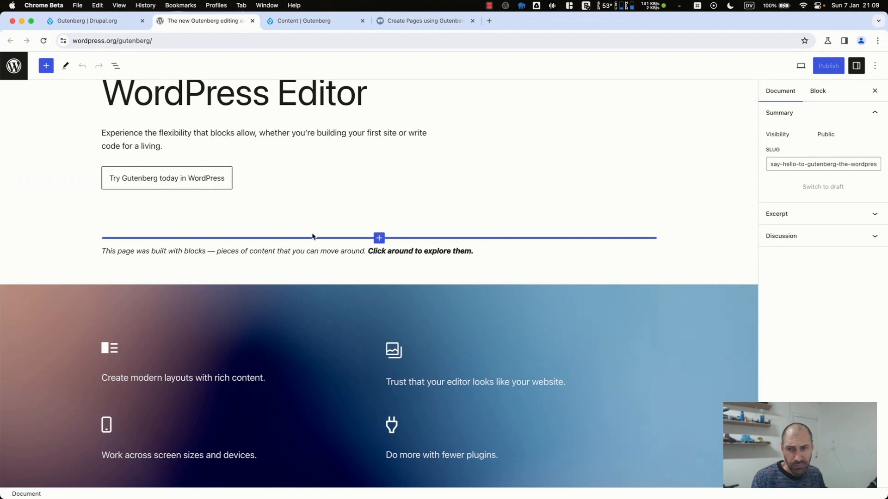
{"action": "mouse_move", "coordinate": [830, 154]}
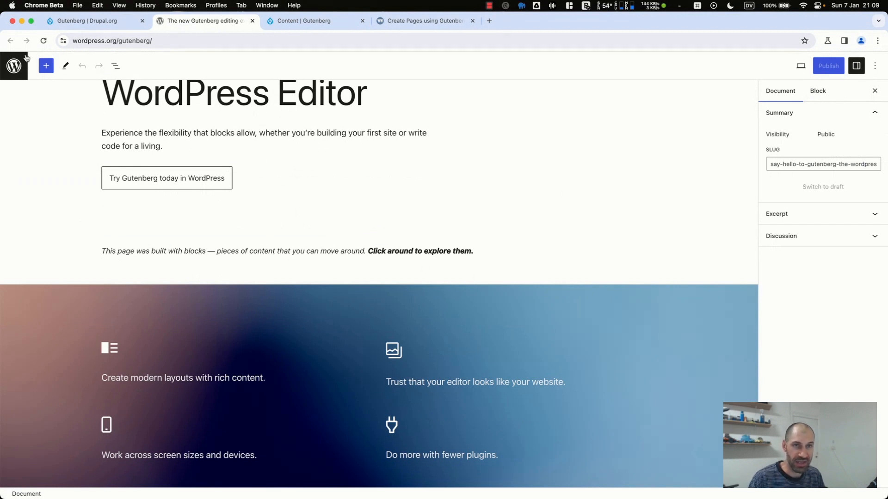
{"action": "left_click", "coordinate": [46, 66]}
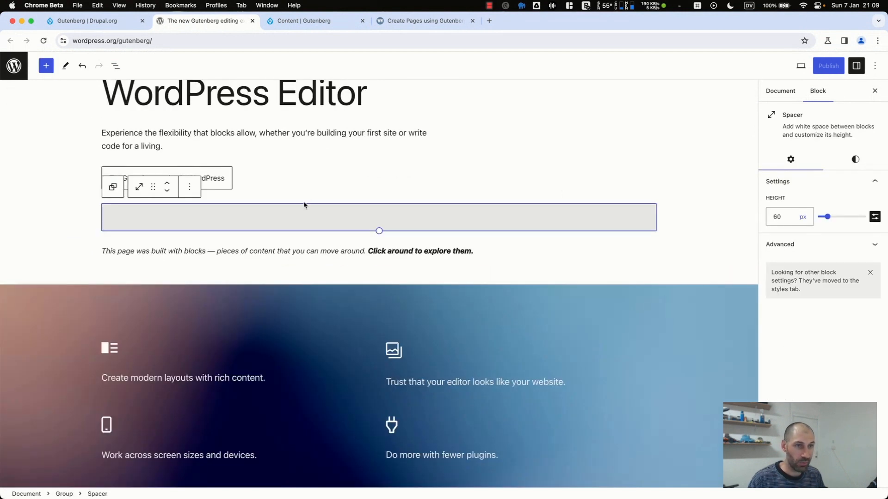
Step: Add a paragraph block above the note with placeholder text '/asntoehusnahosunthoesn hasonuh aeosunt'
{"action": "left_click", "coordinate": [420, 250]}
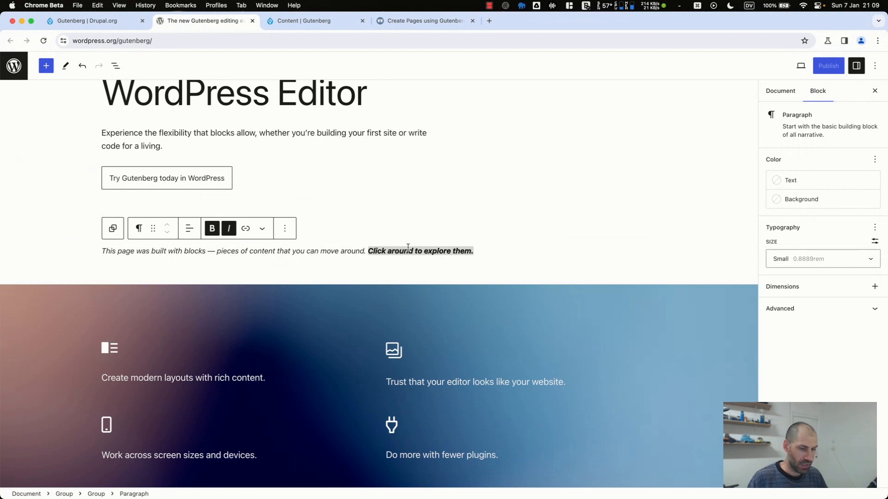
{"action": "type", "text": "/asntoehusnahosunth"}
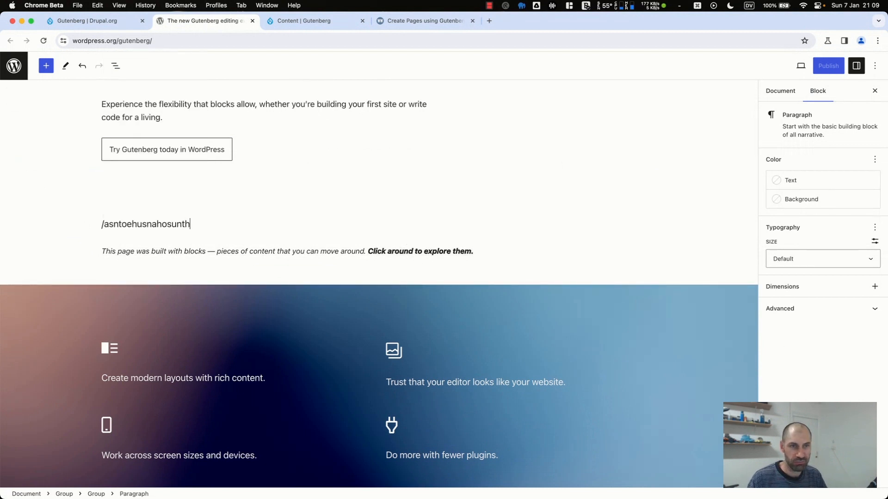
{"action": "type", "text": "oesn hasonuh aeosunt"}
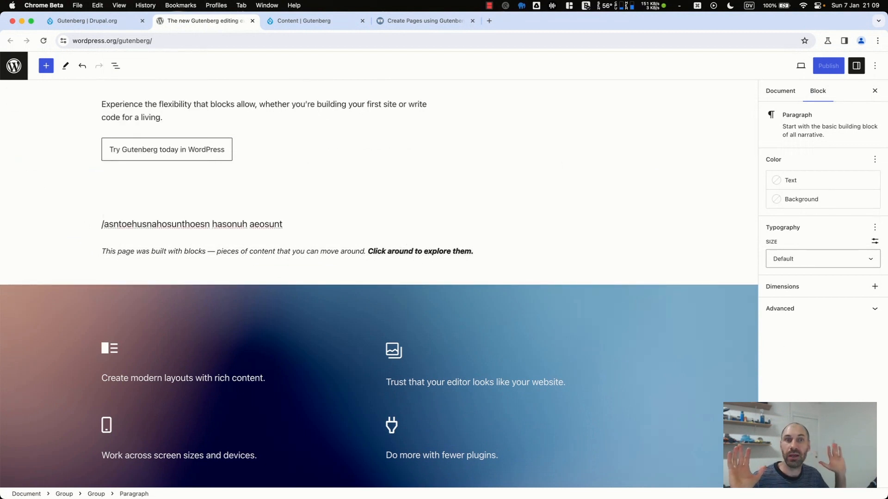